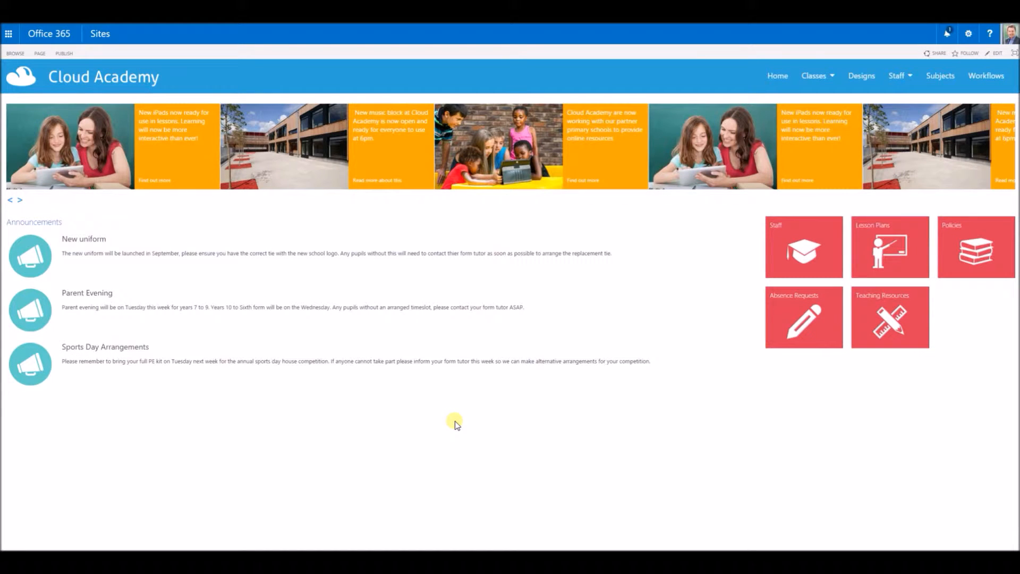
Go from the Cloud Academy home page through Site settings to Site permissions
click(20, 200)
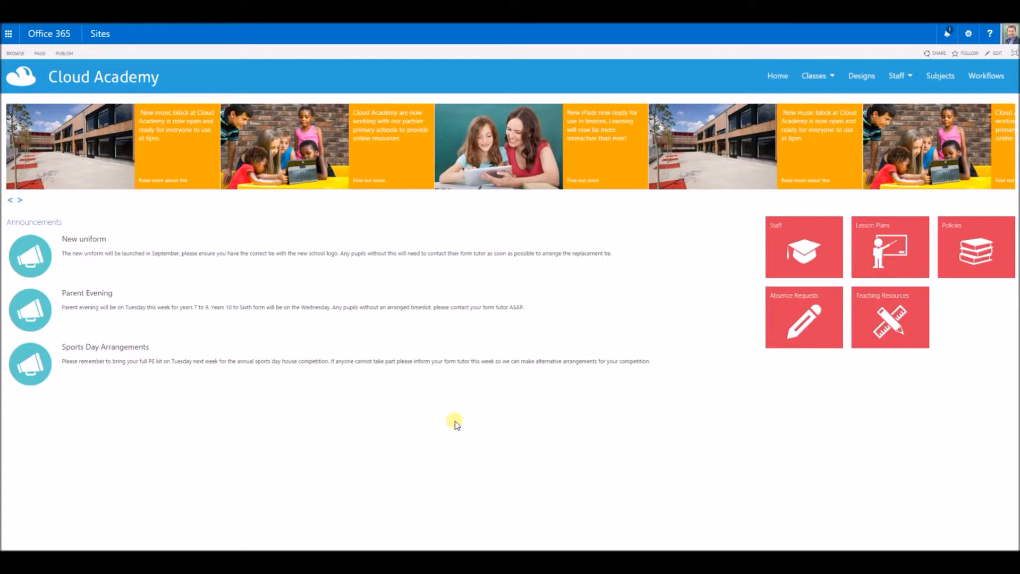
click(19, 200)
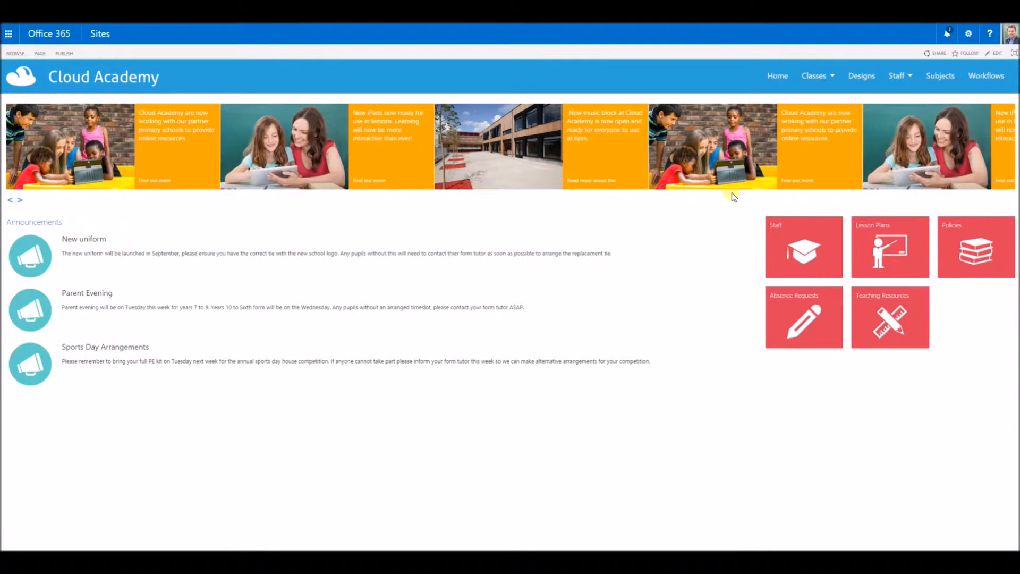
click(968, 33)
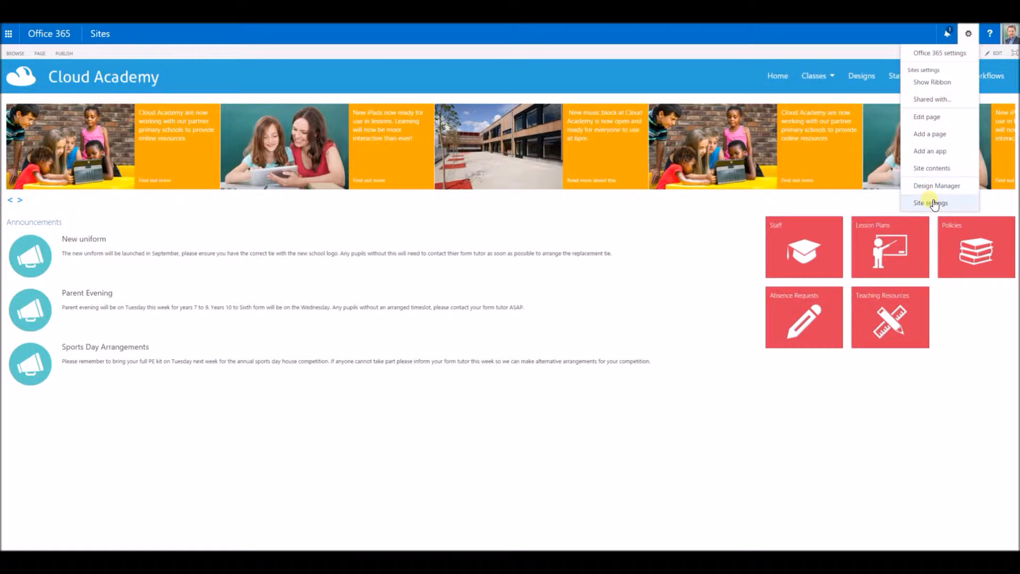
click(929, 202)
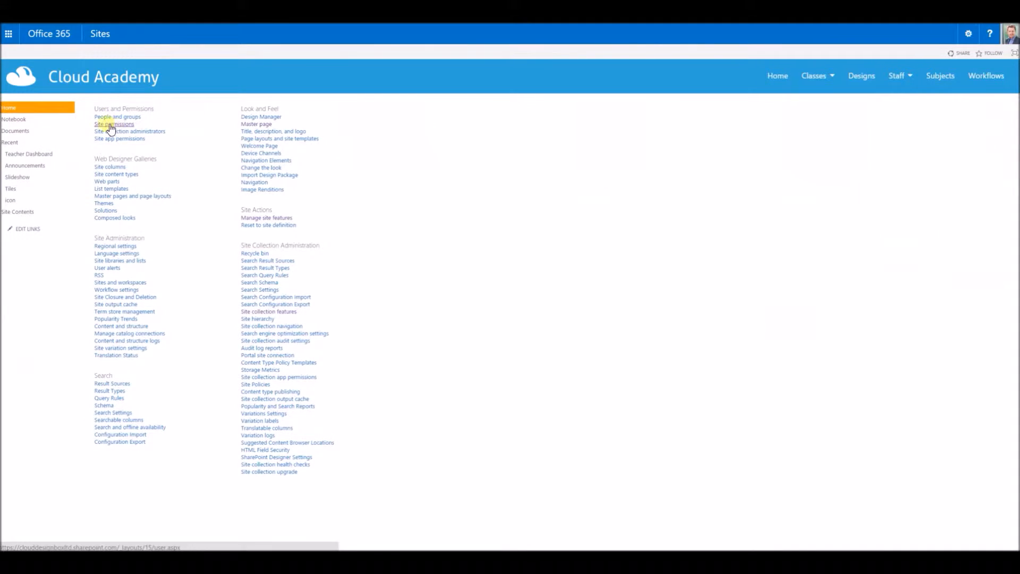
click(114, 124)
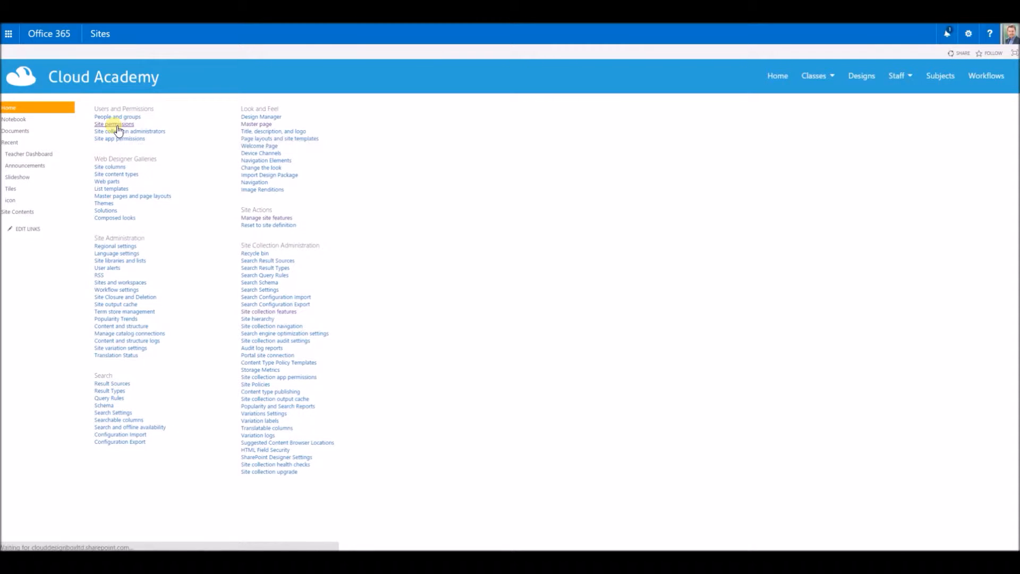
Load the Site Permissions page listing groups like Approvers and Team Site Owners
click(114, 124)
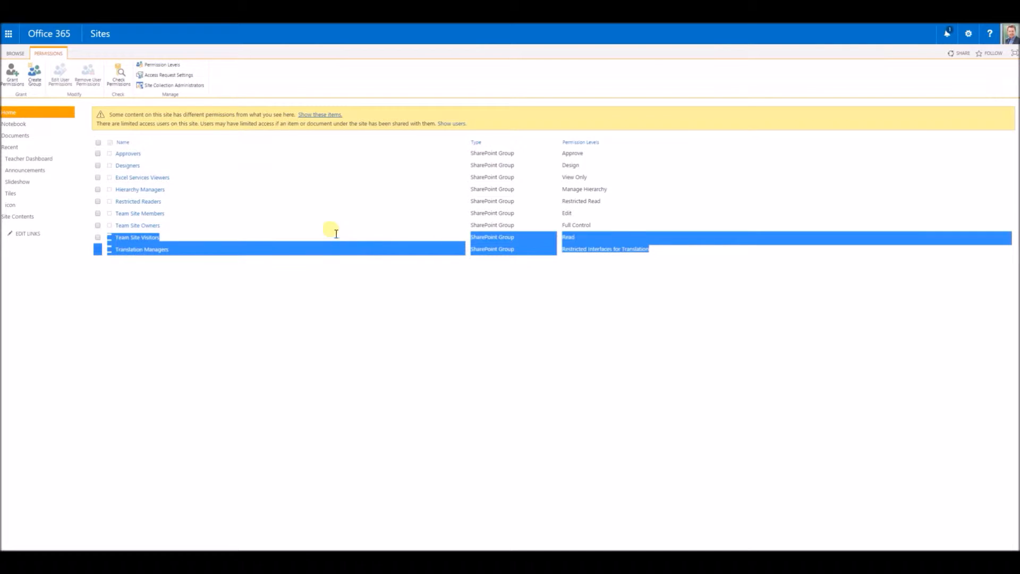
click(98, 142)
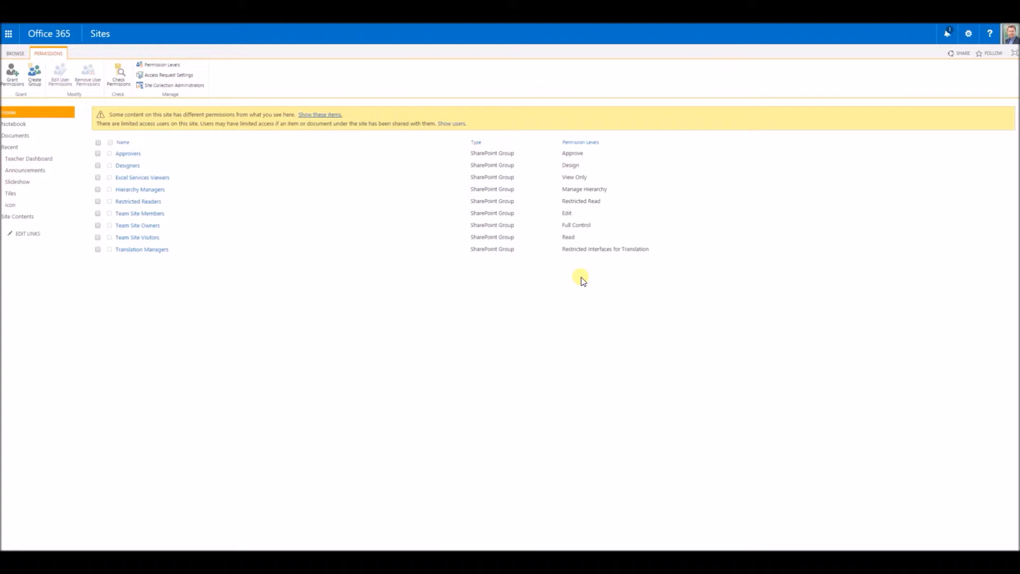
mouse_move(367, 205)
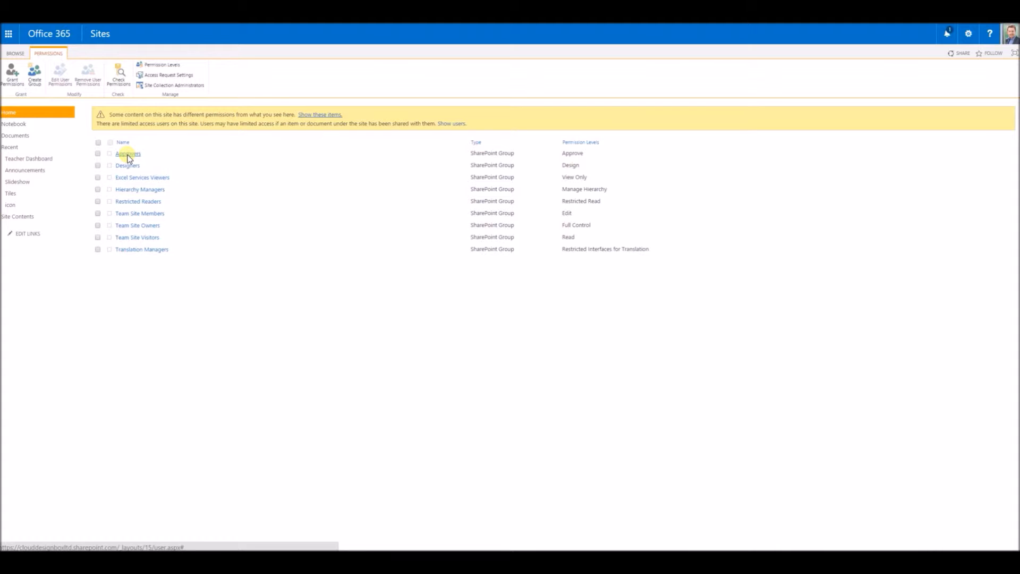
click(128, 153)
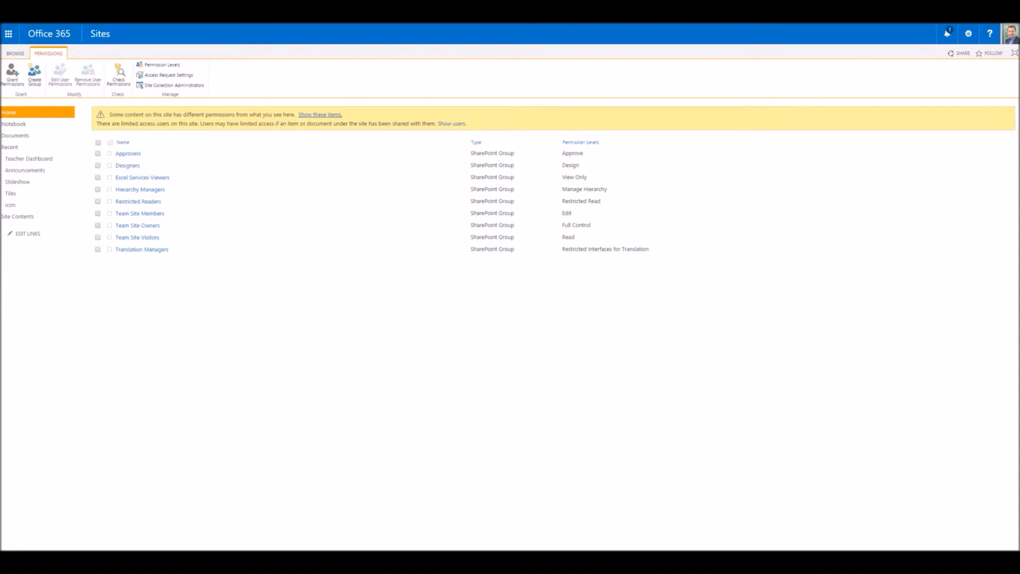
mouse_move(170, 104)
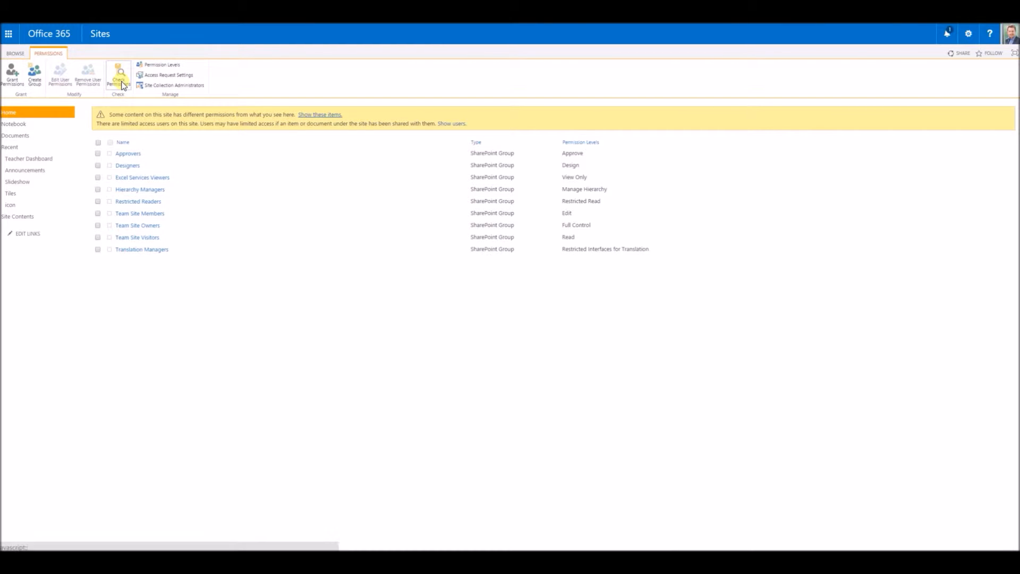
mouse_move(118, 75)
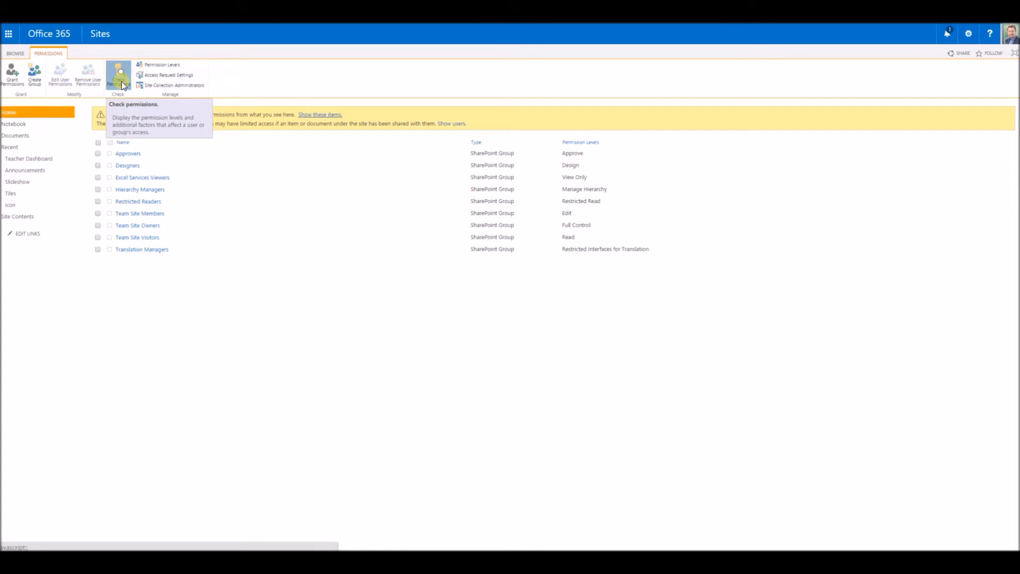
Run Check Permissions for user 'andrew'
click(118, 74)
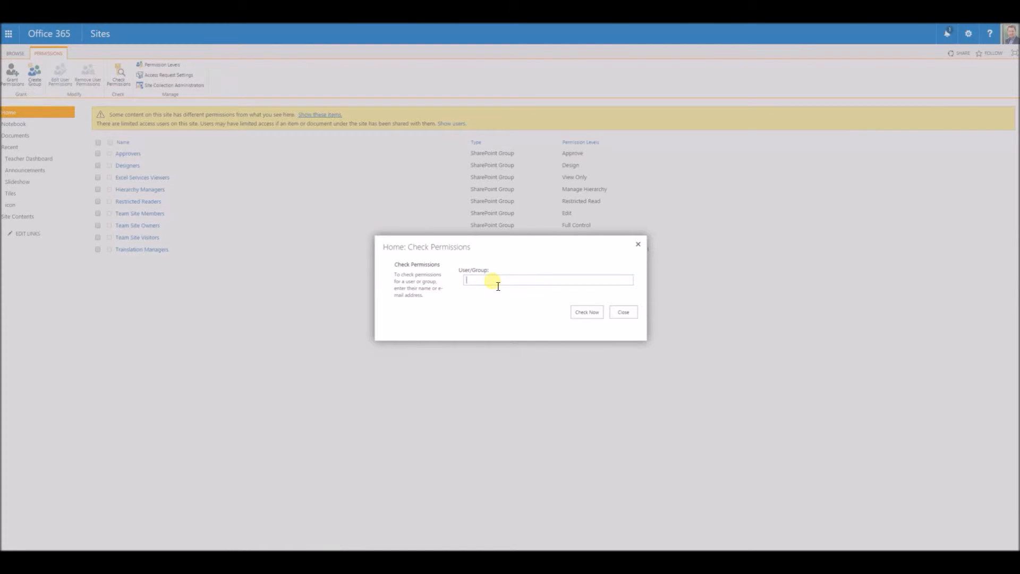
text(andrew)
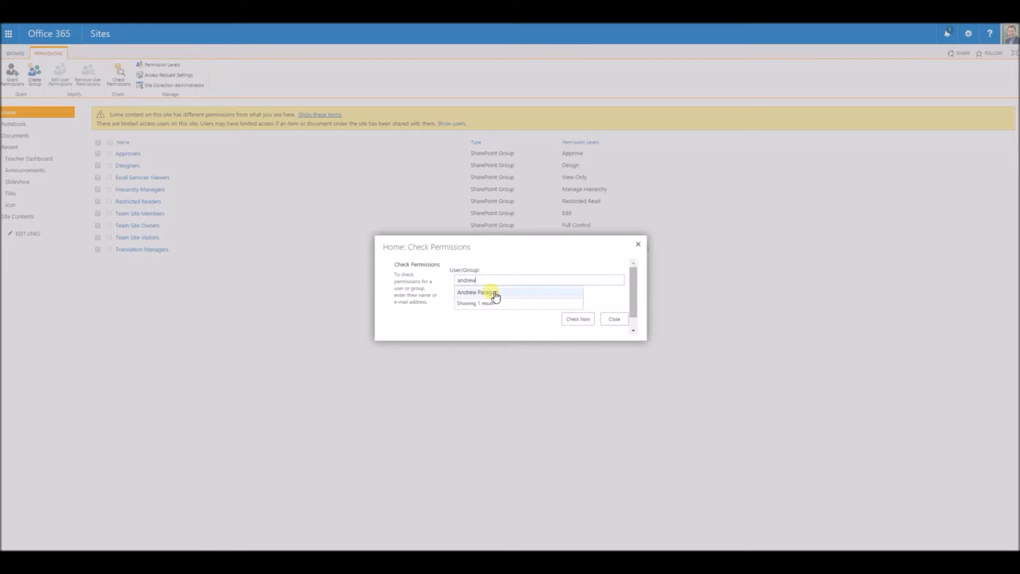
click(477, 292)
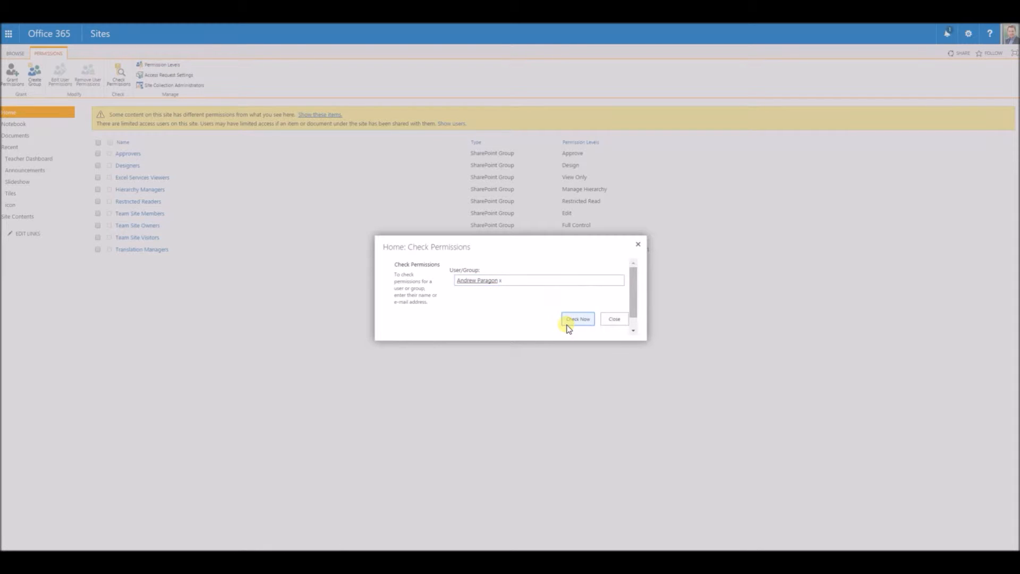
click(576, 318)
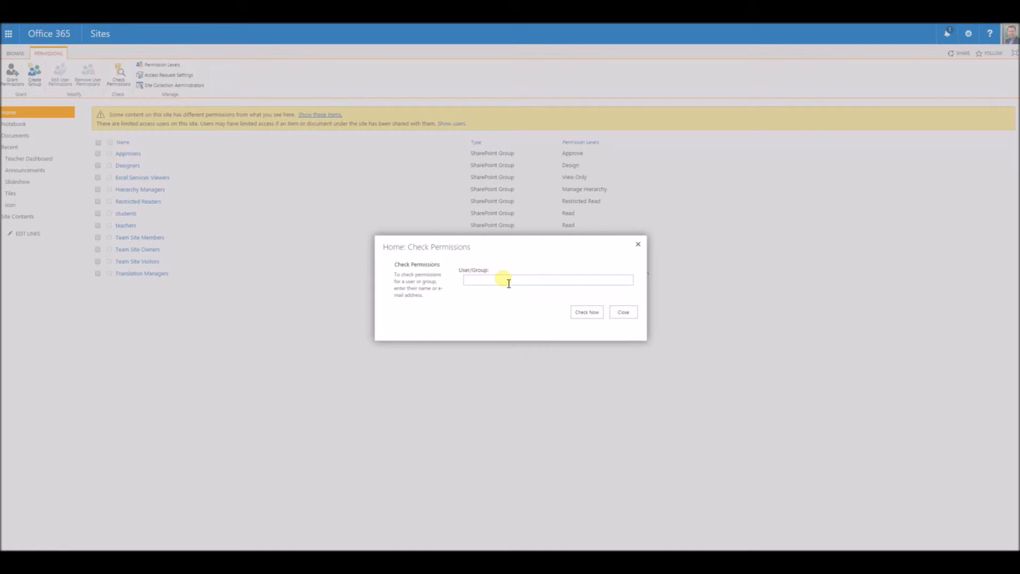
text(su)
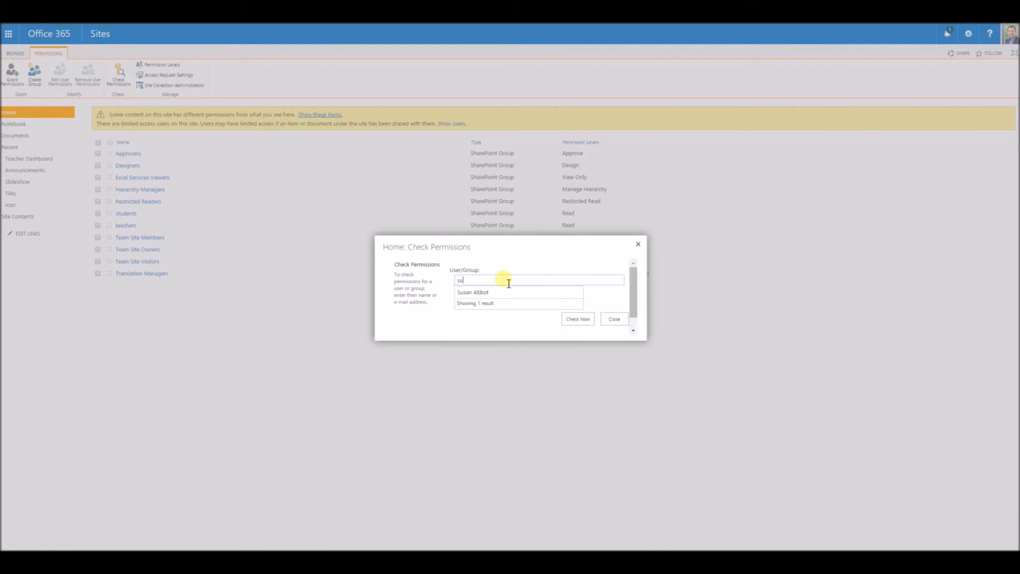
click(472, 292)
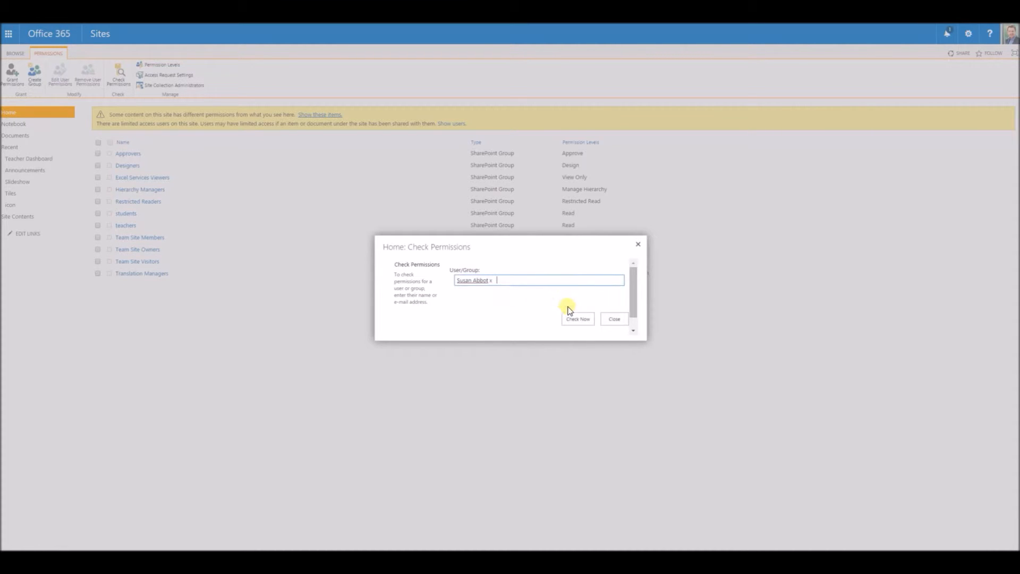
click(577, 319)
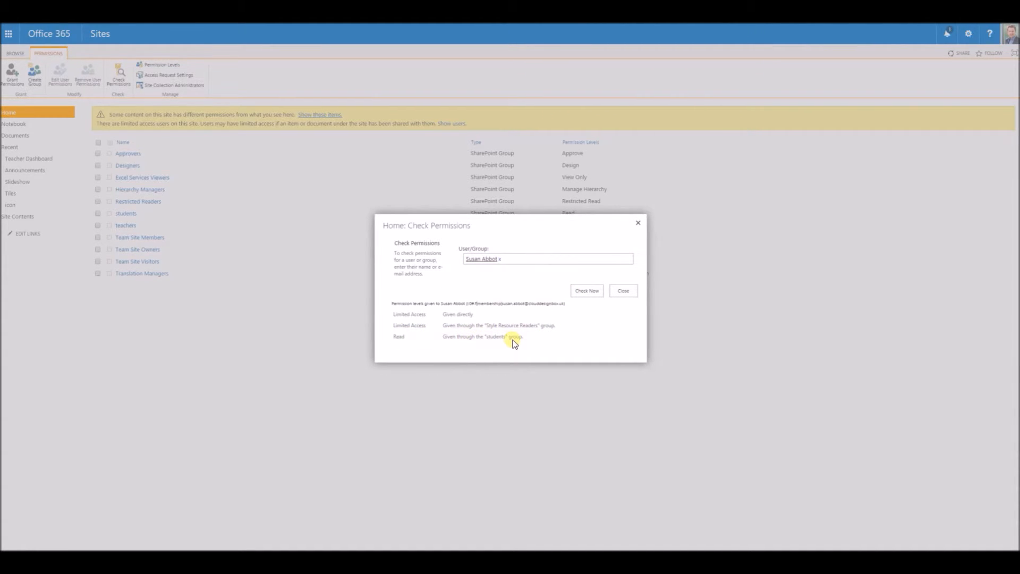
click(622, 290)
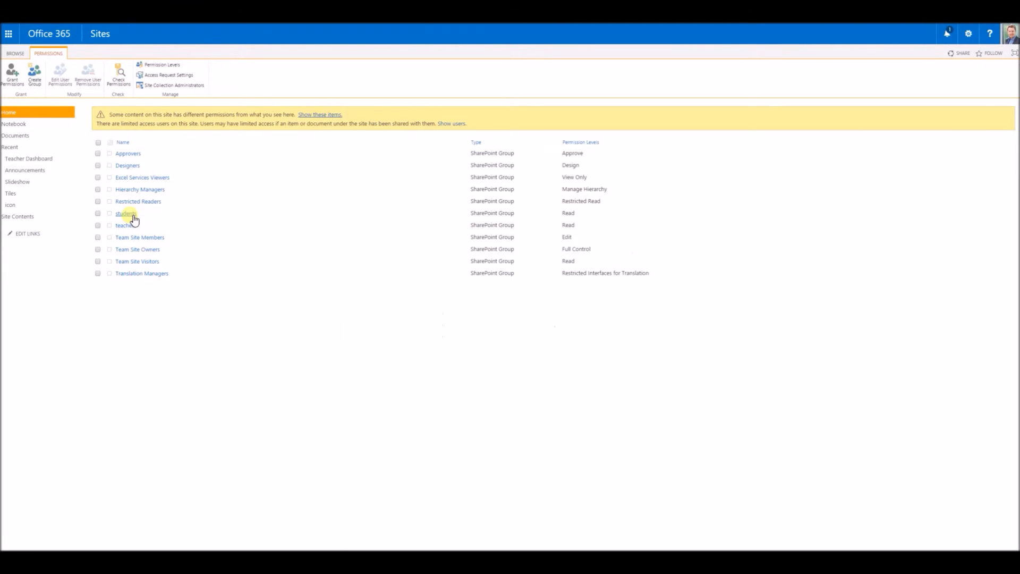
mouse_move(128, 287)
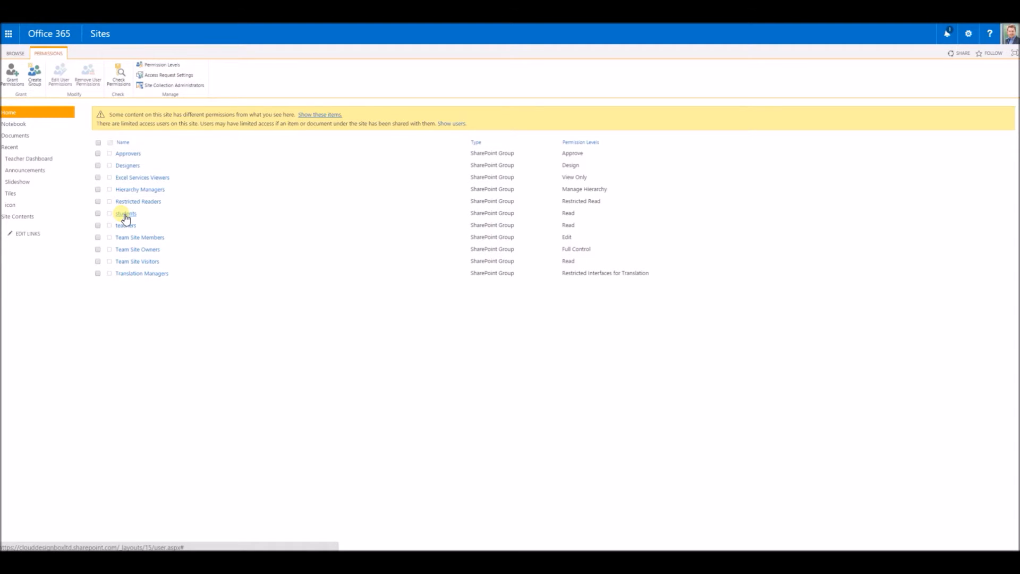
Open the 'students' group from the permissions list
click(125, 214)
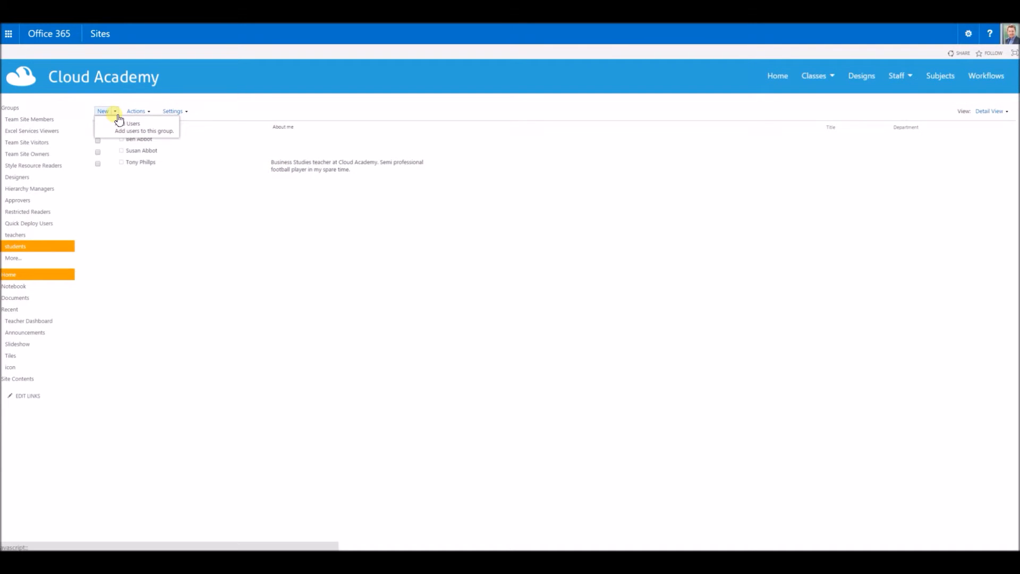
click(132, 123)
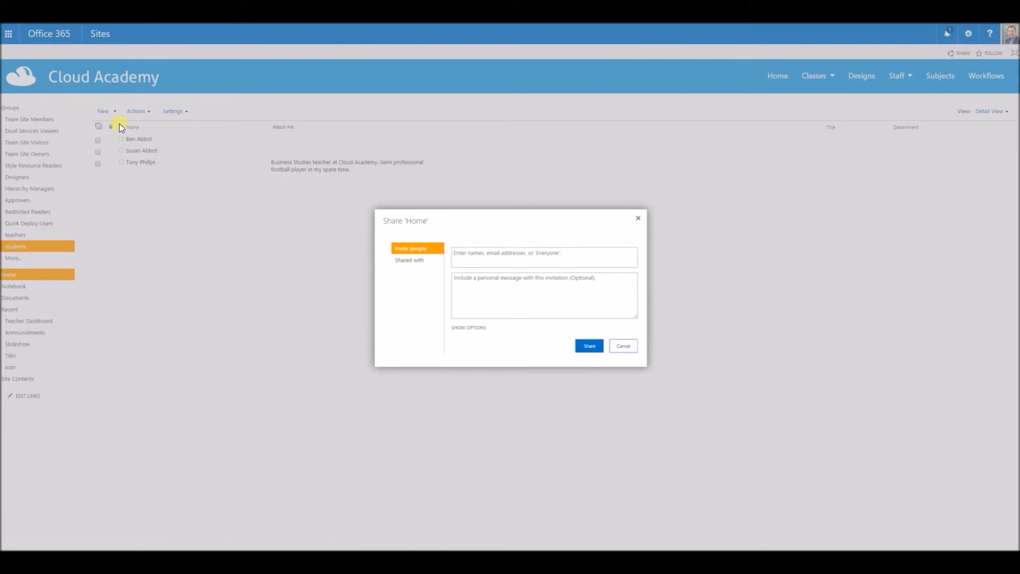
click(543, 256)
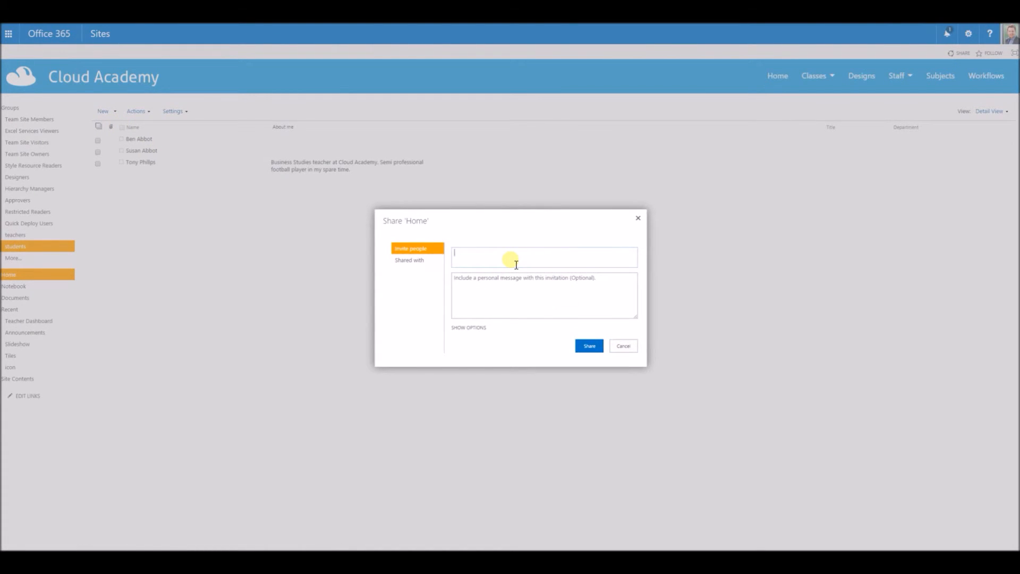
text(Andrew Paragon x)
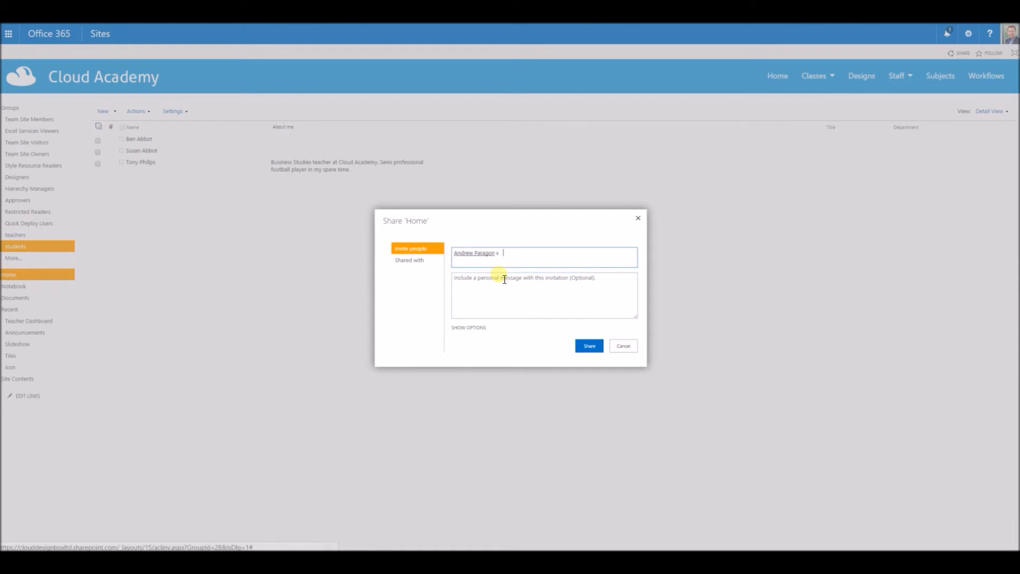
click(588, 345)
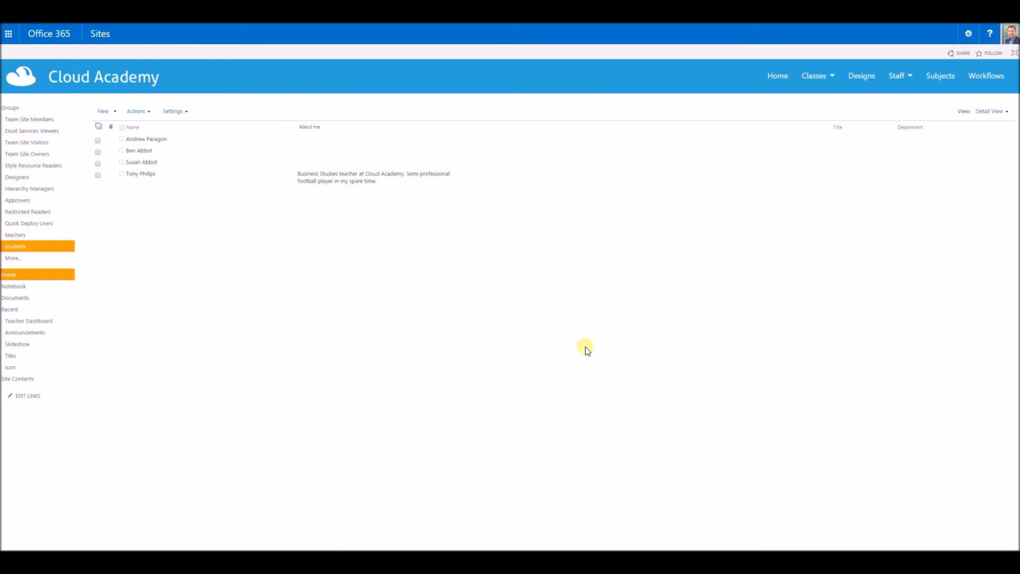
mouse_move(475, 331)
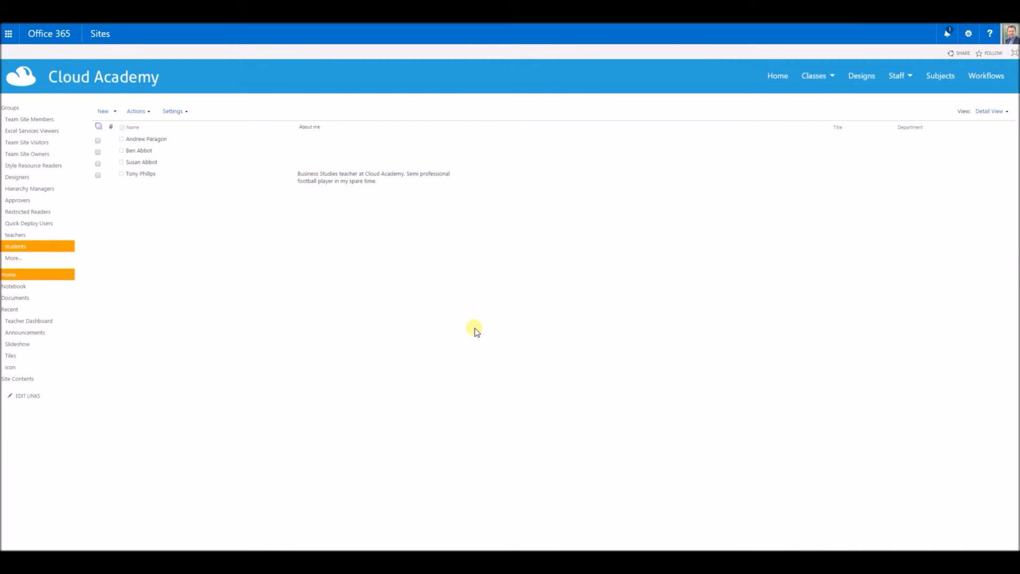
mouse_move(471, 331)
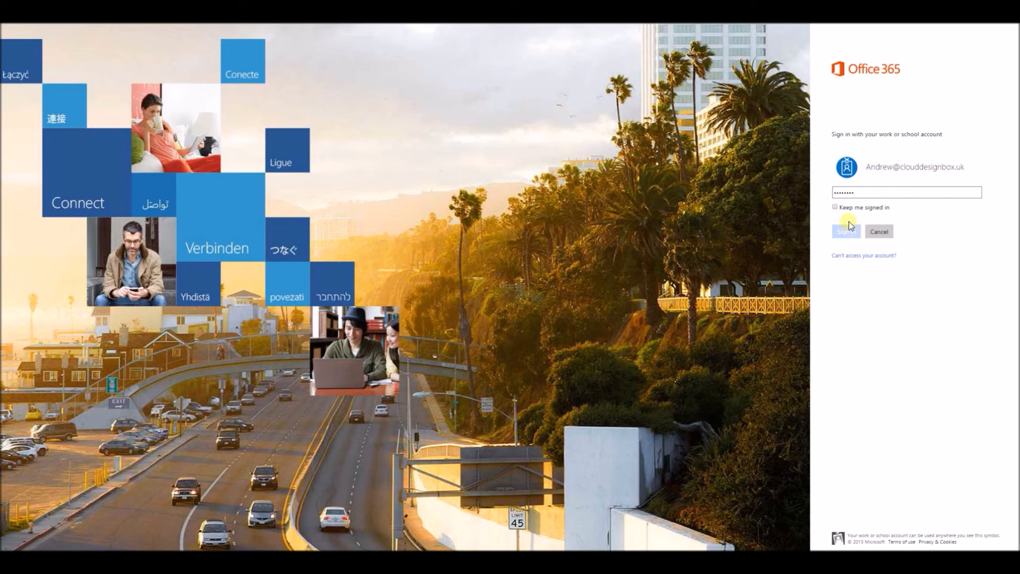
click(845, 231)
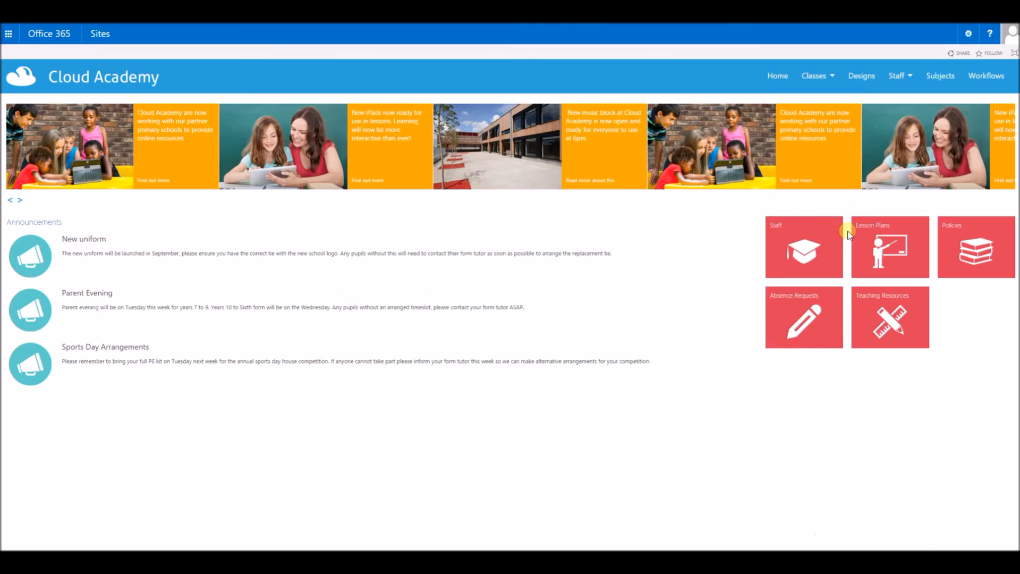